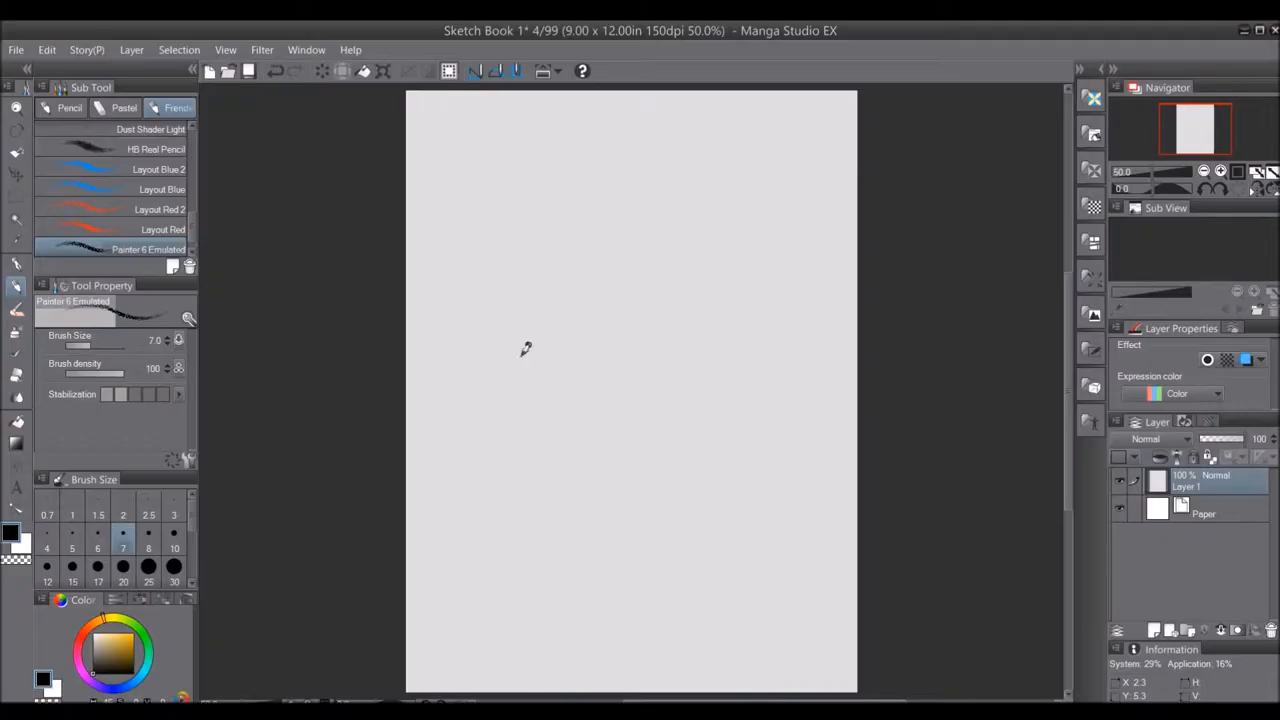
# Step: Scribble a dark shaded sphere above page centre and hatch a cast shadow to its lower right
pyautogui.moveTo(640, 300); pyautogui.dragTo(720, 320)
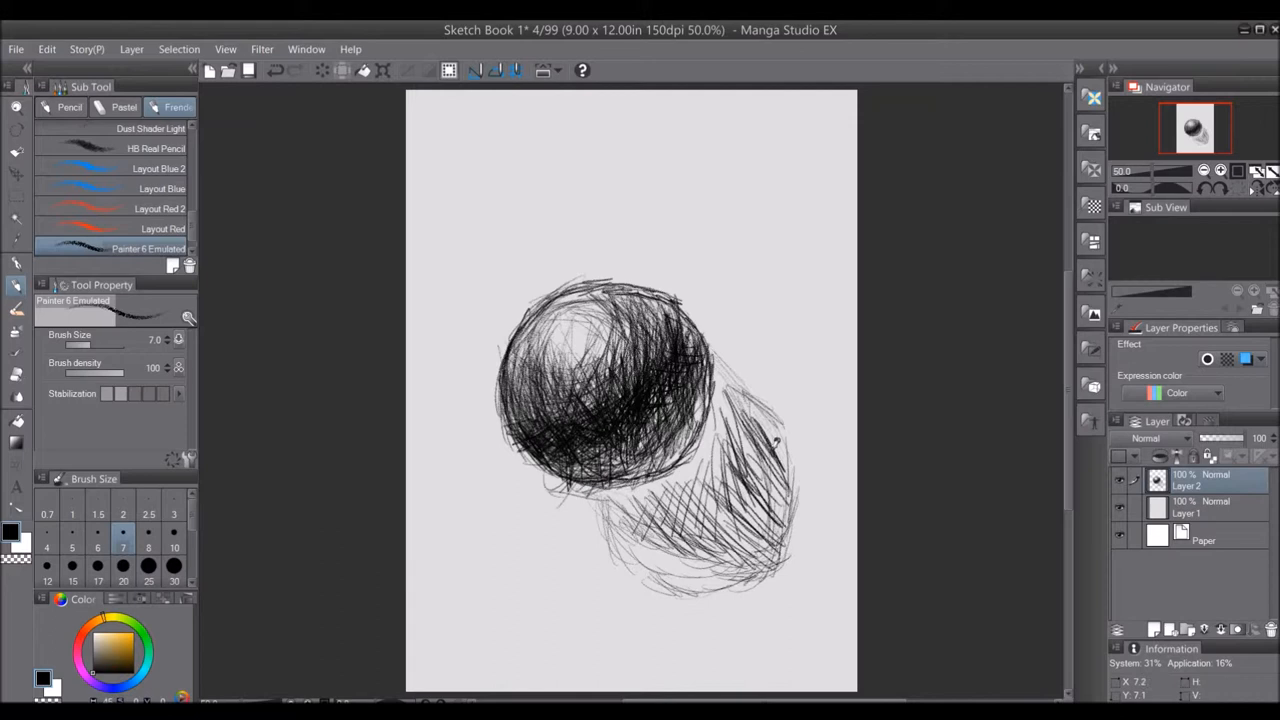
pyautogui.moveTo(700, 470); pyautogui.dragTo(780, 560)
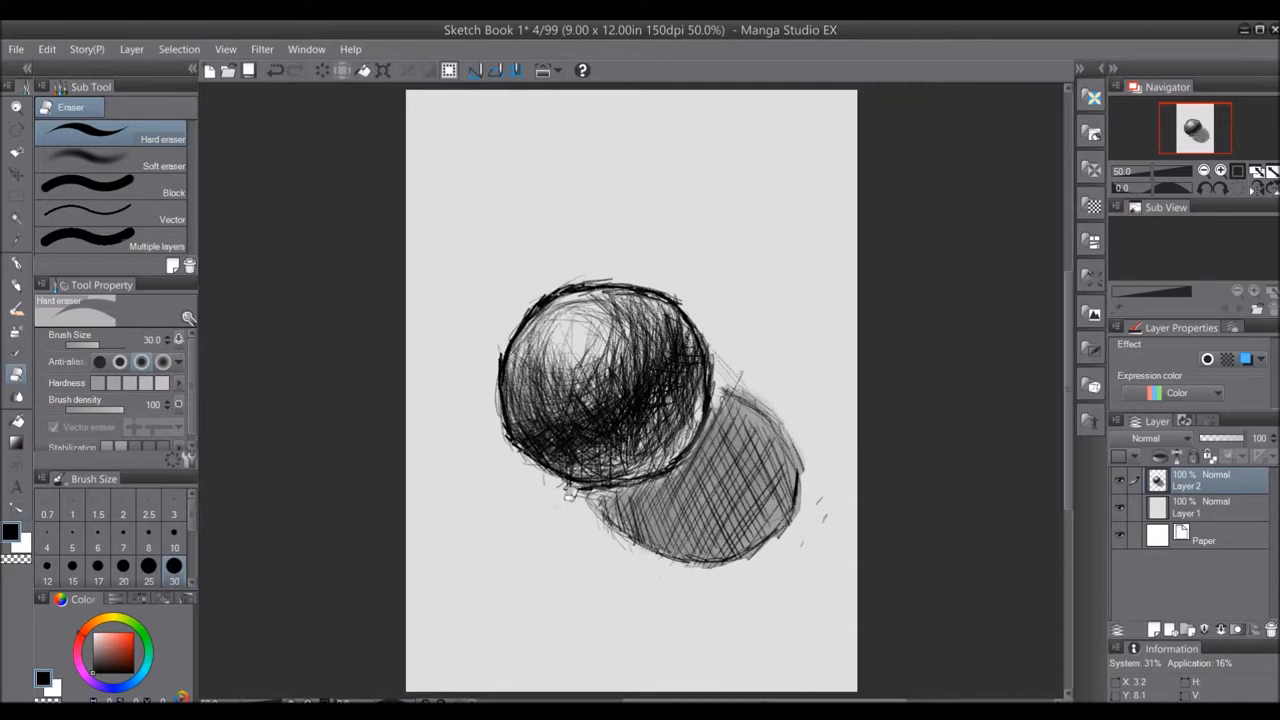
# Step: Crosshatch the cast shadow densely and darken the sphere's outline with the Pencil
pyautogui.moveTo(560, 480); pyautogui.dragTo(500, 410)
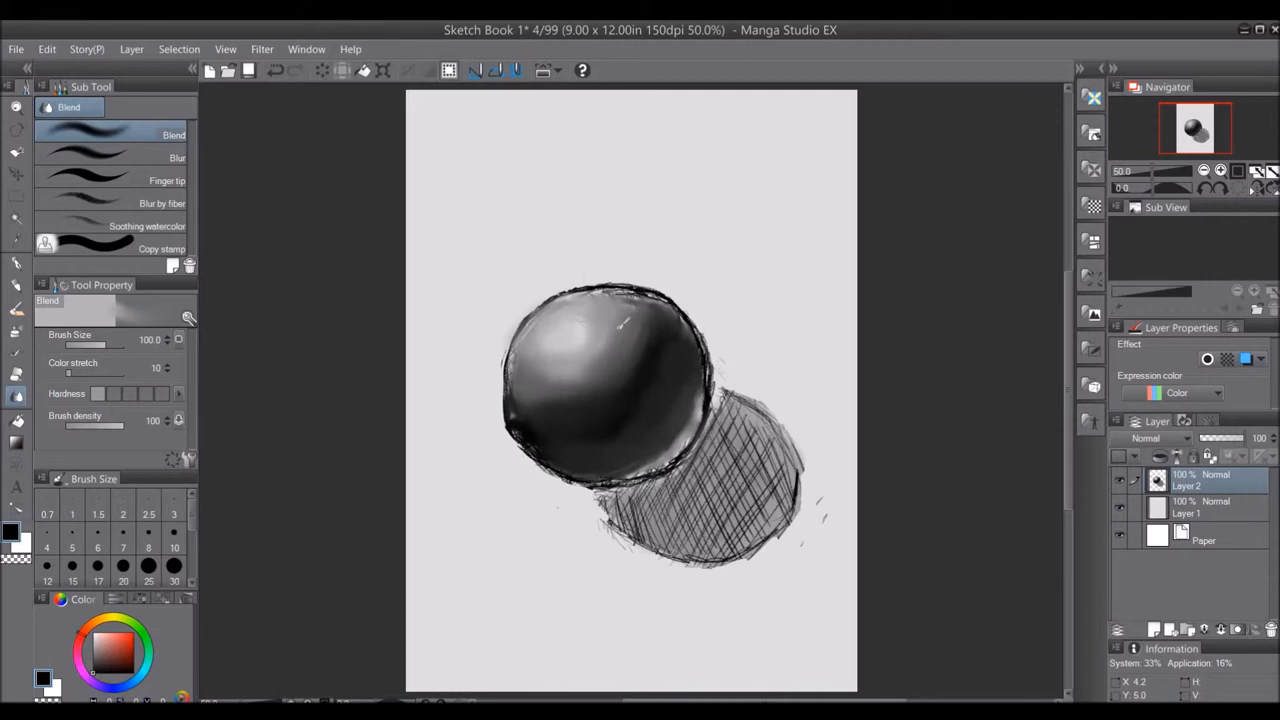
# Step: Brush the Blend tool over the sphere to smooth its scribbles into soft grey gradients
pyautogui.moveTo(620, 320); pyautogui.dragTo(576, 436)
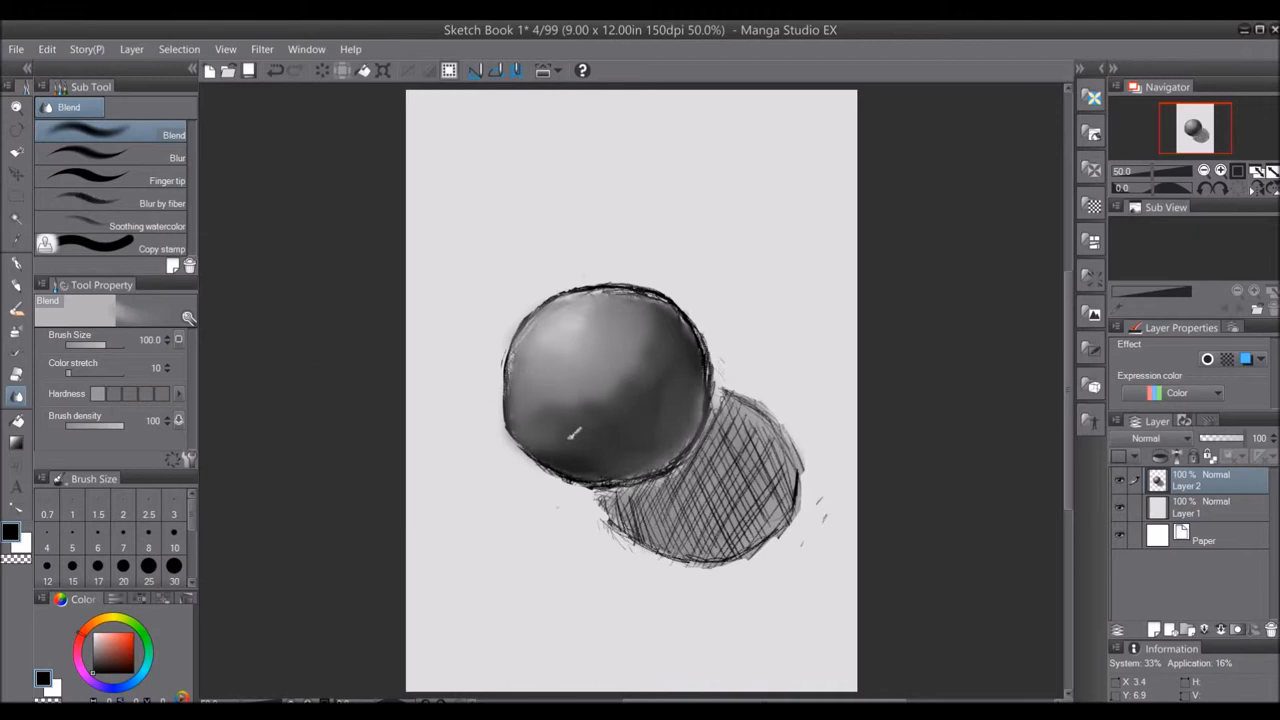